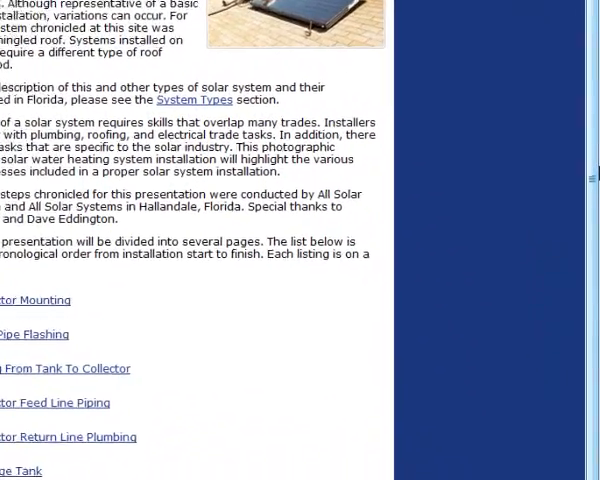
scroll("down", 3)
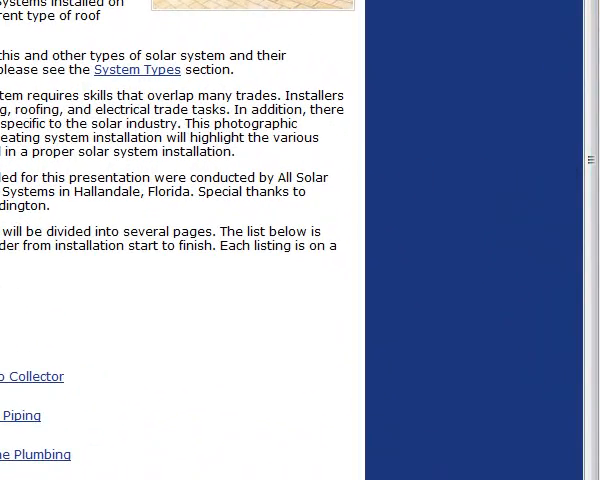
scroll("down", 3)
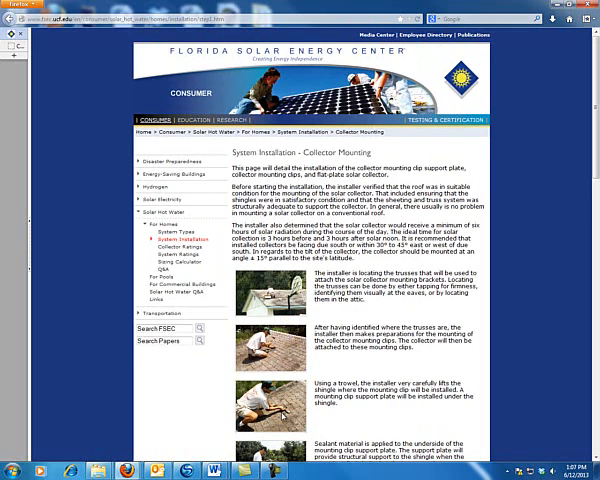
scroll("down", 3)
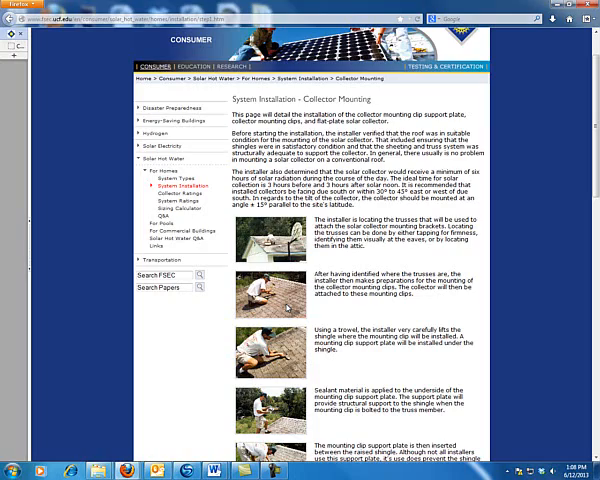
scroll("down", 3)
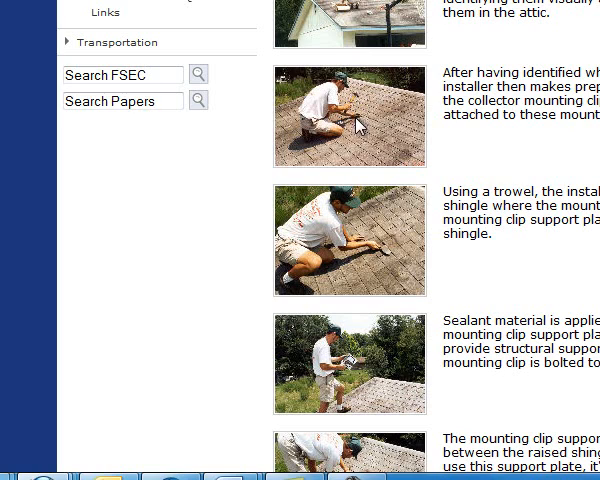
mouse_move(332, 8)
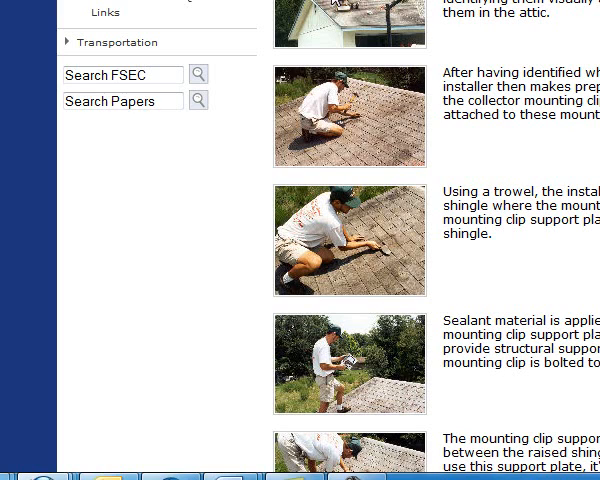
mouse_move(370, 5)
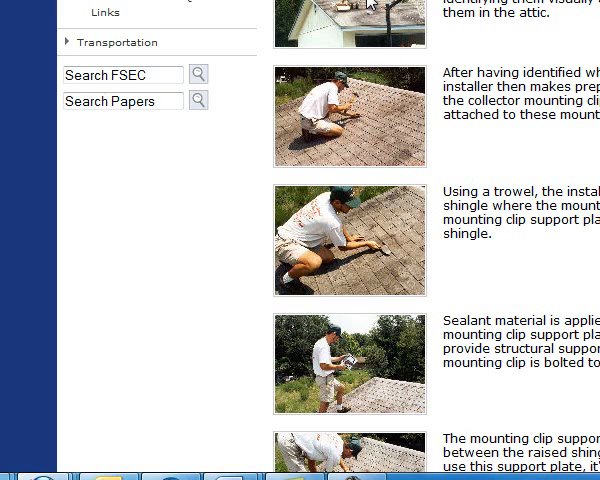
mouse_move(350, 145)
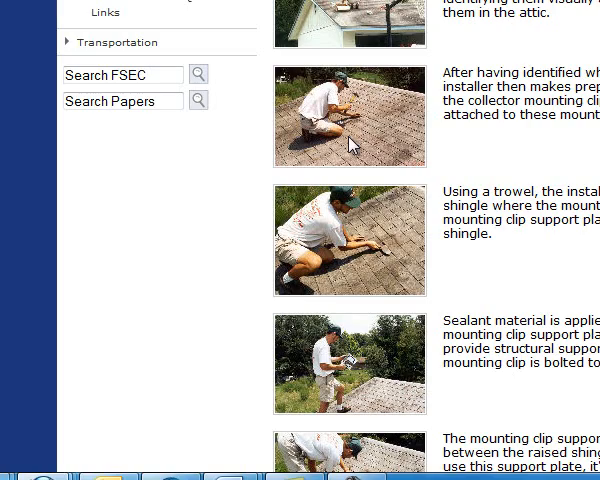
scroll("up", 3)
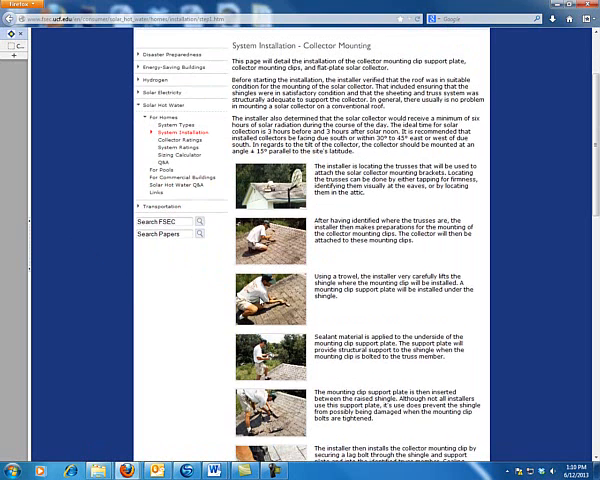
scroll("down", 3)
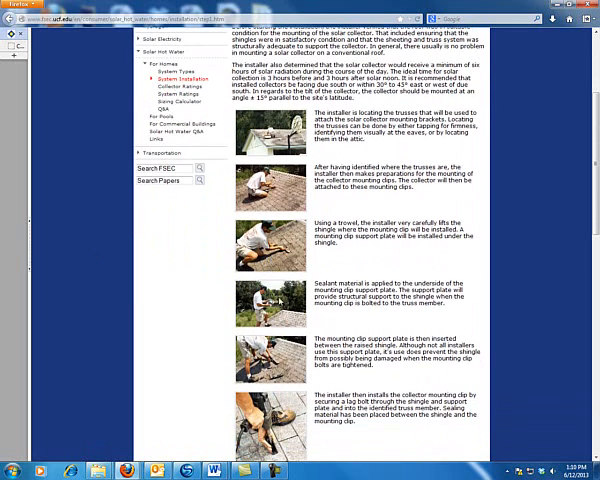
mouse_move(330, 273)
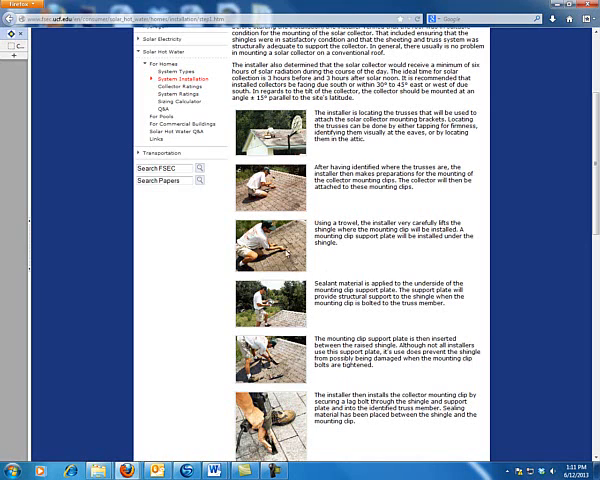
scroll("down", 3)
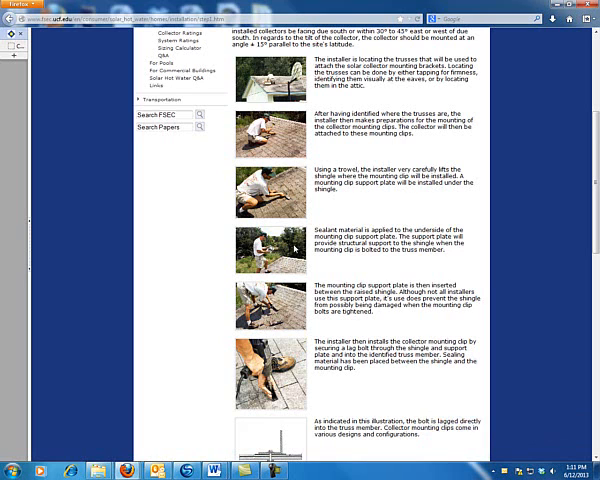
scroll("down", 3)
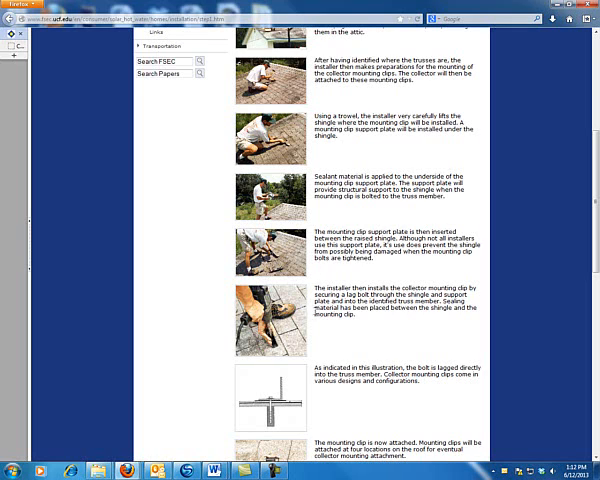
scroll("down", 3)
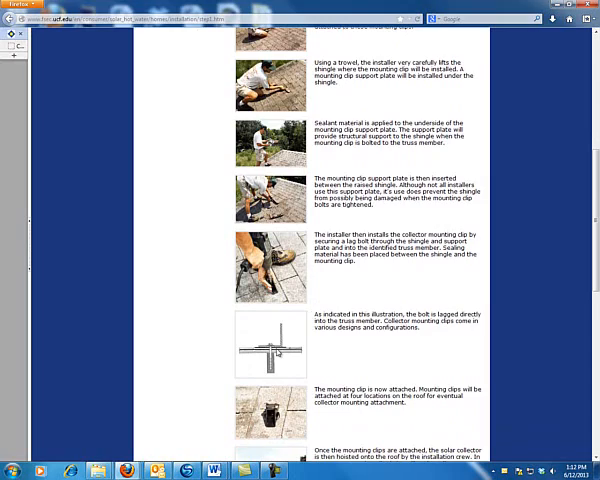
scroll("down", 3)
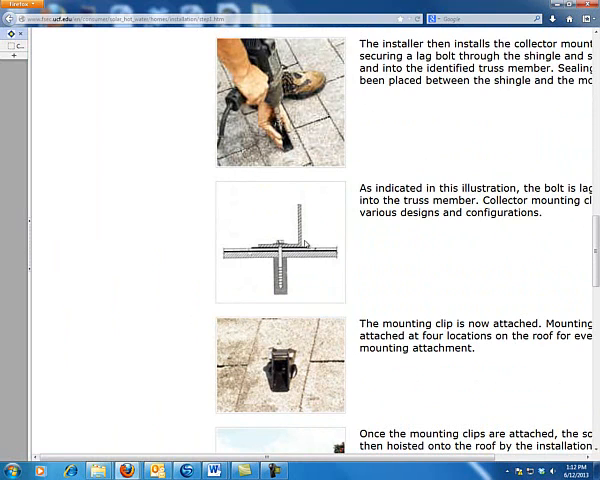
mouse_move(281, 307)
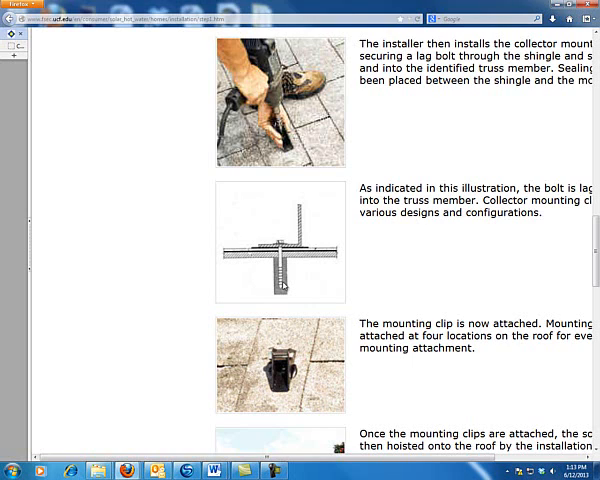
scroll("down", 3)
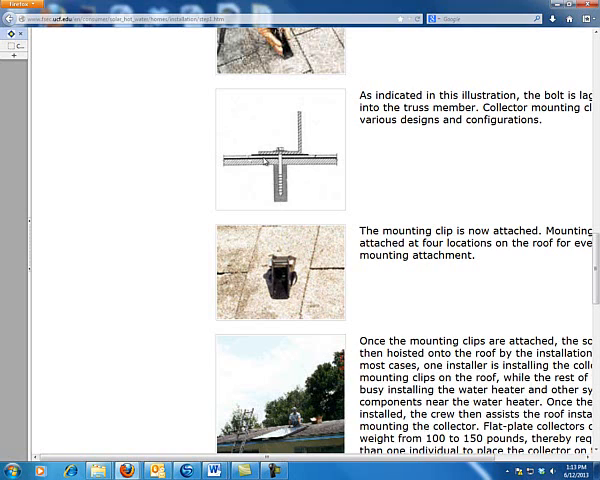
mouse_move(282, 193)
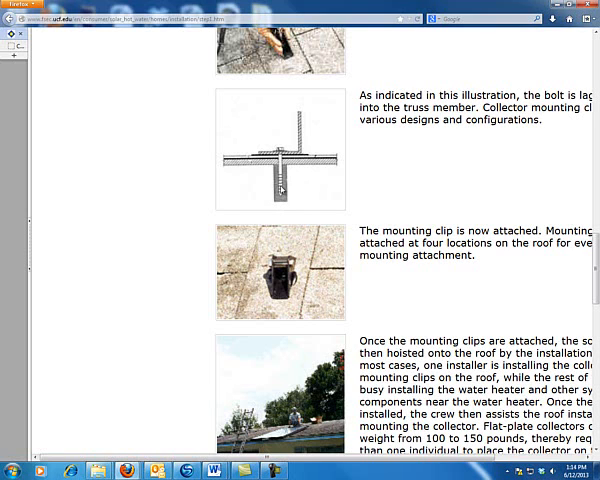
scroll("down", 3)
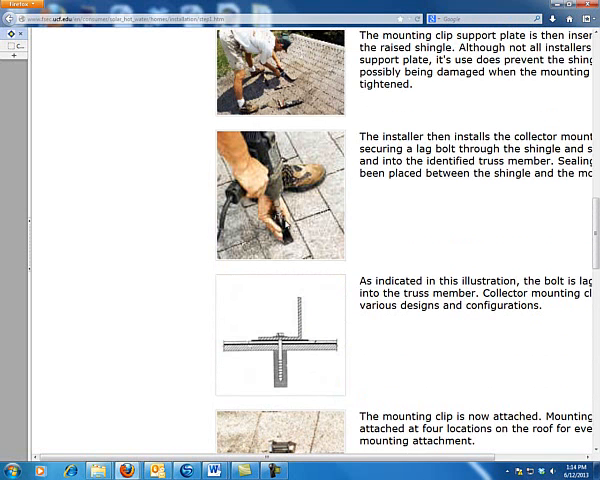
scroll("down", 3)
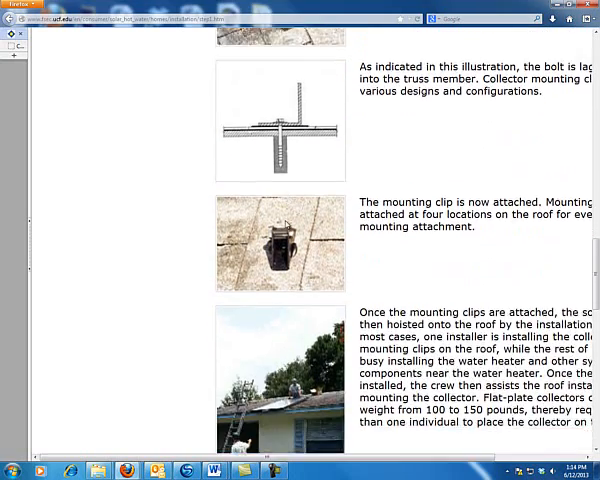
scroll("down", 3)
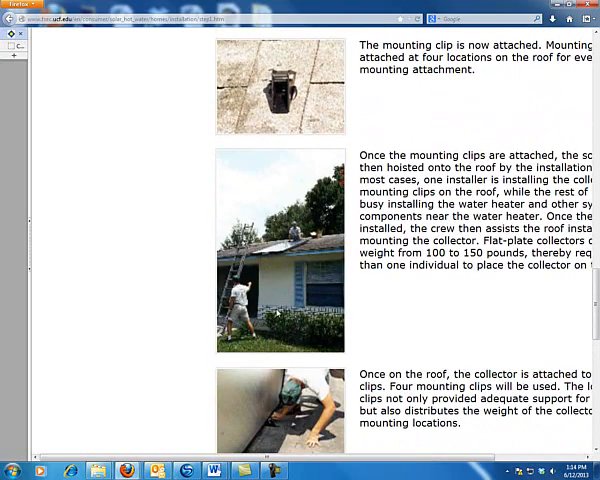
scroll("down", 3)
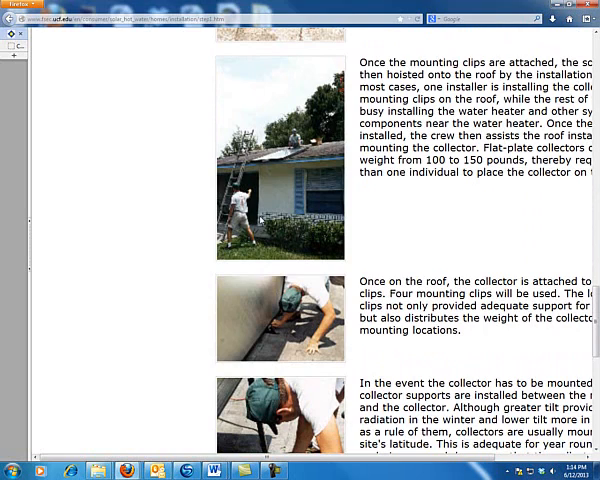
scroll("up", 3)
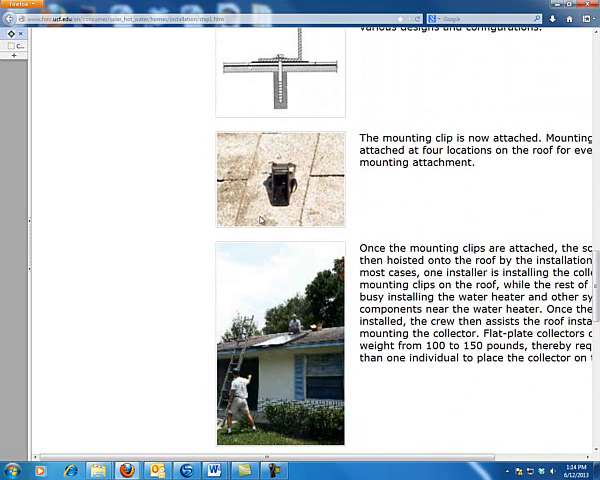
scroll("down", 3)
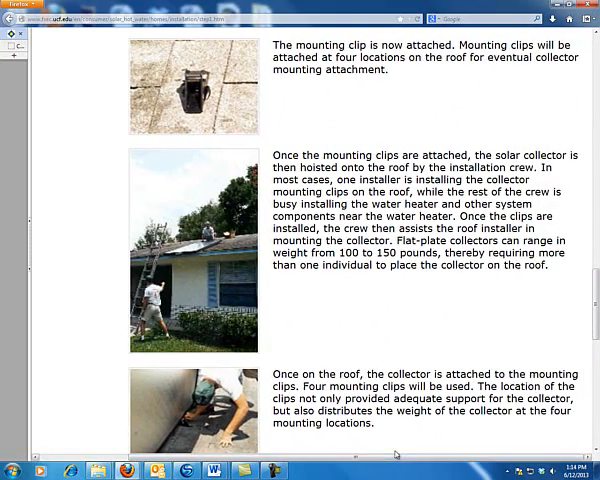
scroll("down", 3)
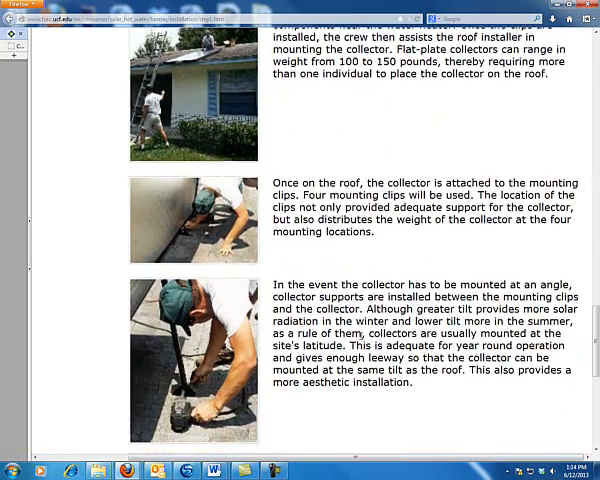
scroll("down", 3)
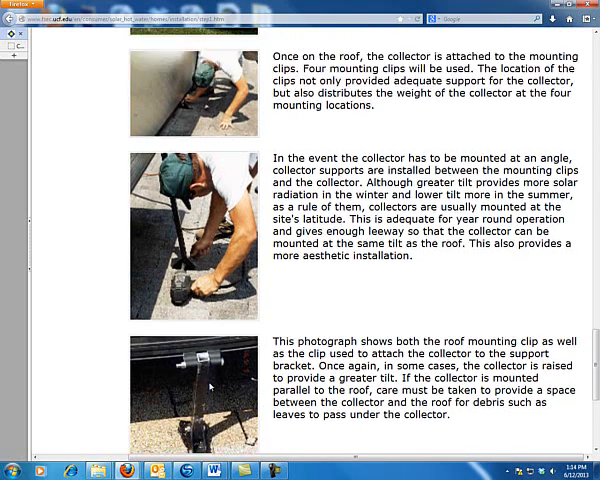
scroll("up", 3)
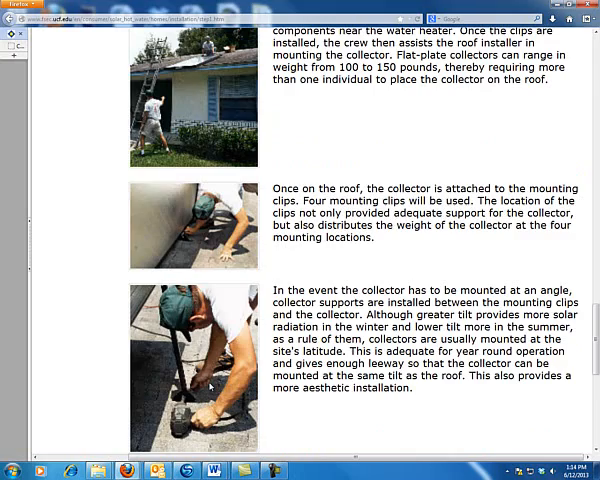
scroll("up", 3)
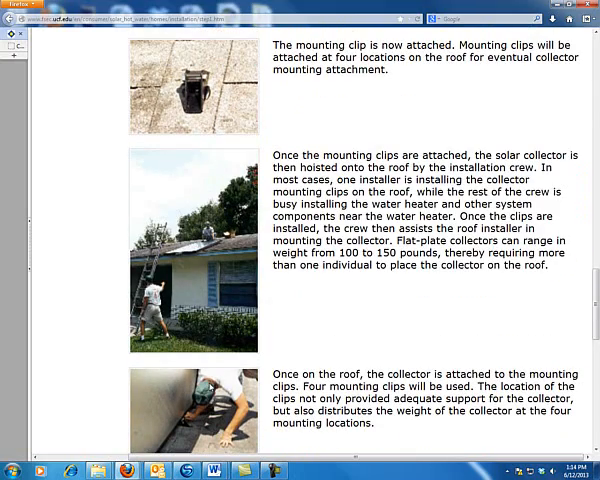
scroll("down", 3)
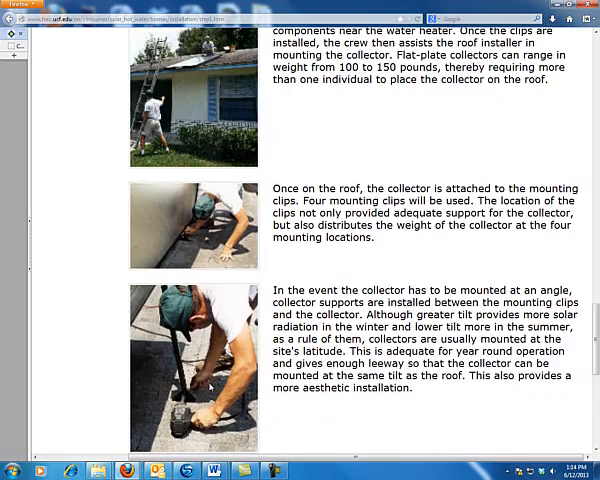
scroll("down", 3)
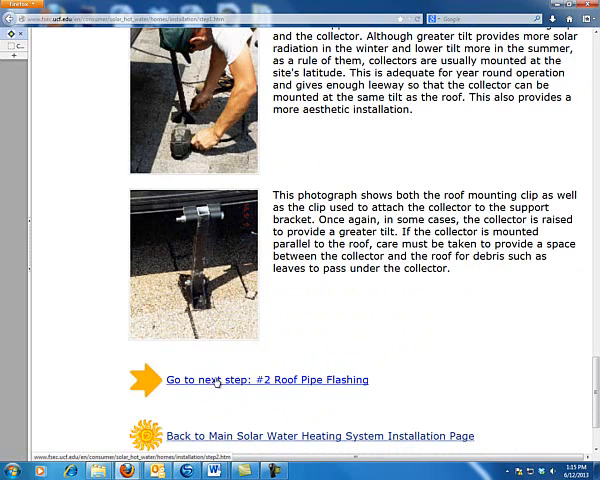